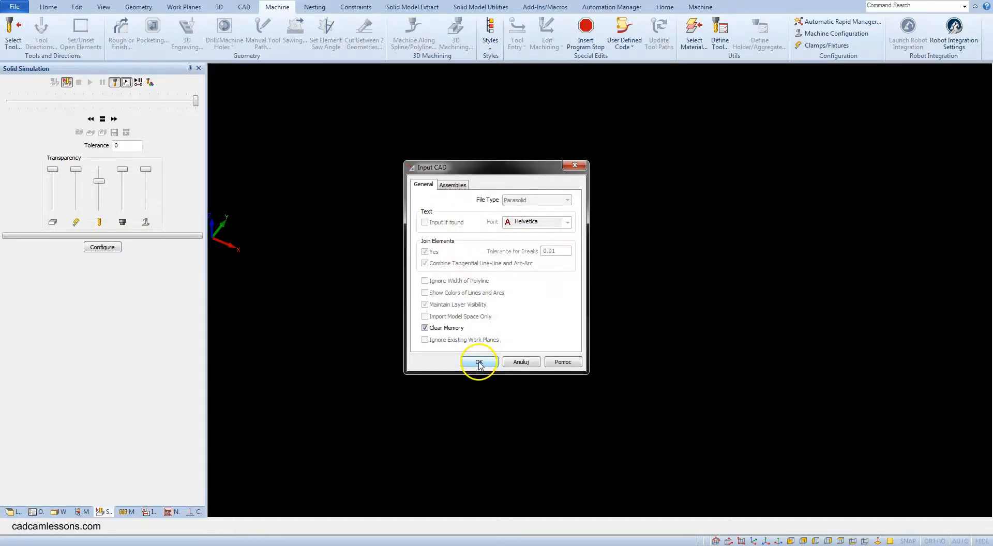
Import the Parasolid solid model with Clear Memory checked.
{"action": "left_click", "coordinate": [479, 362]}
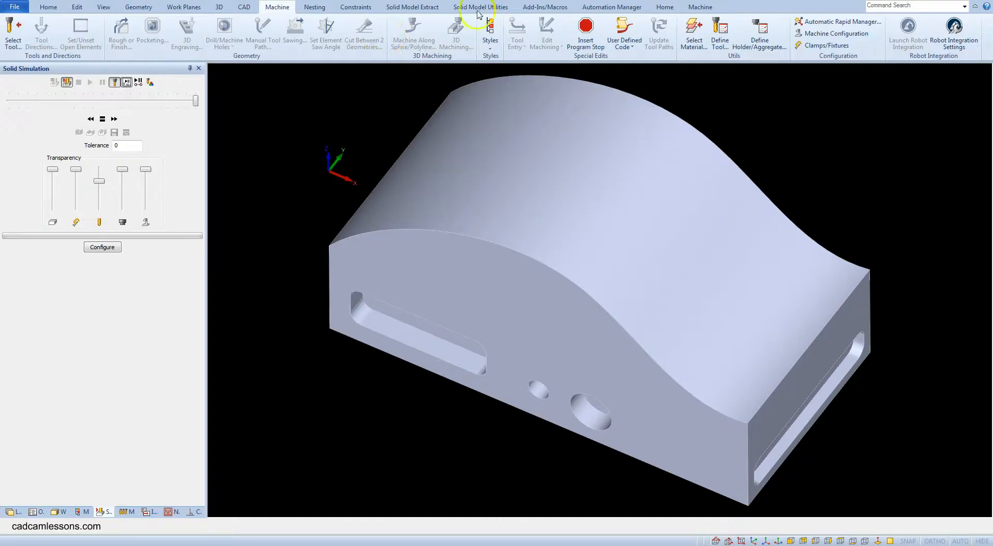
Create a bounding work volume around the imported solid block.
{"action": "left_click", "coordinate": [480, 7]}
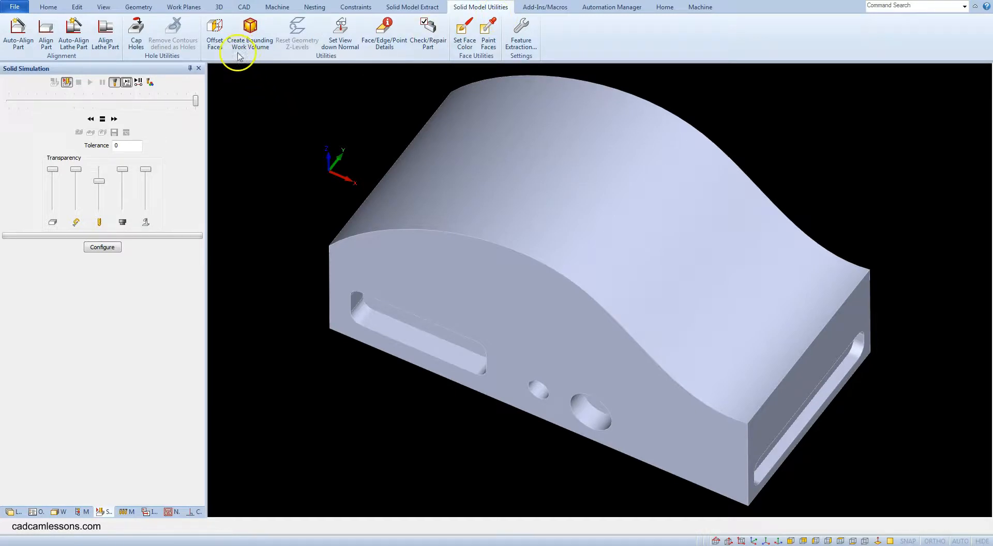
{"action": "mouse_move", "coordinate": [250, 32]}
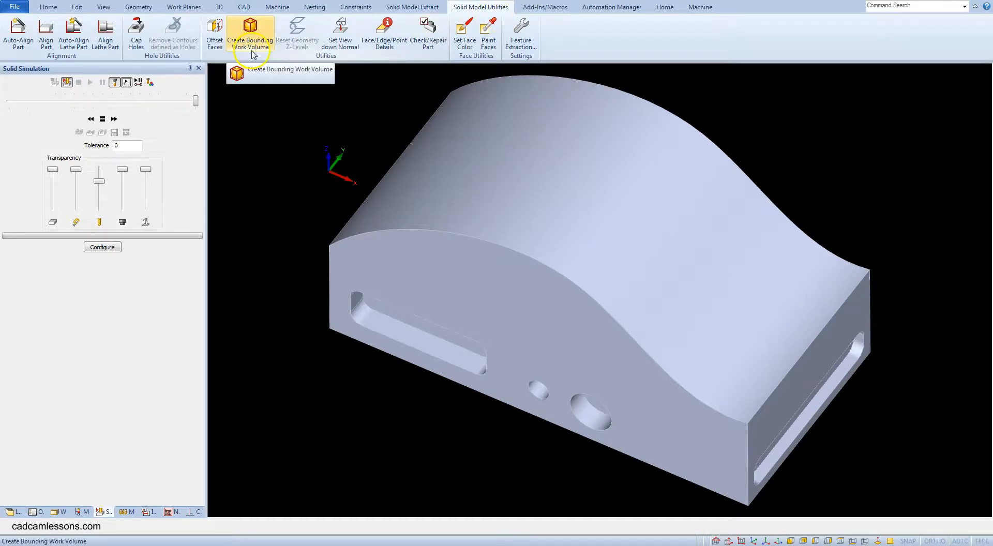
{"action": "left_click", "coordinate": [249, 31]}
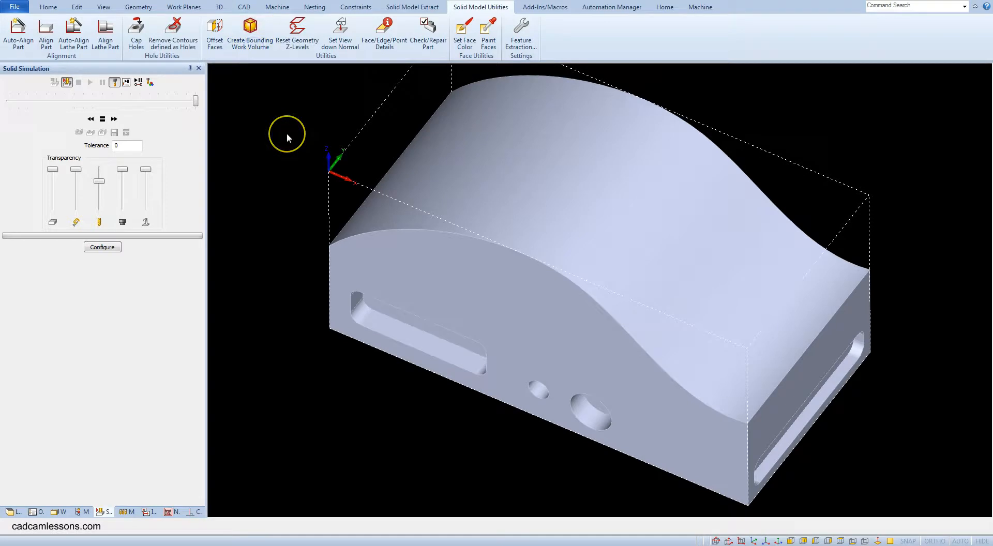
{"action": "mouse_move", "coordinate": [354, 204]}
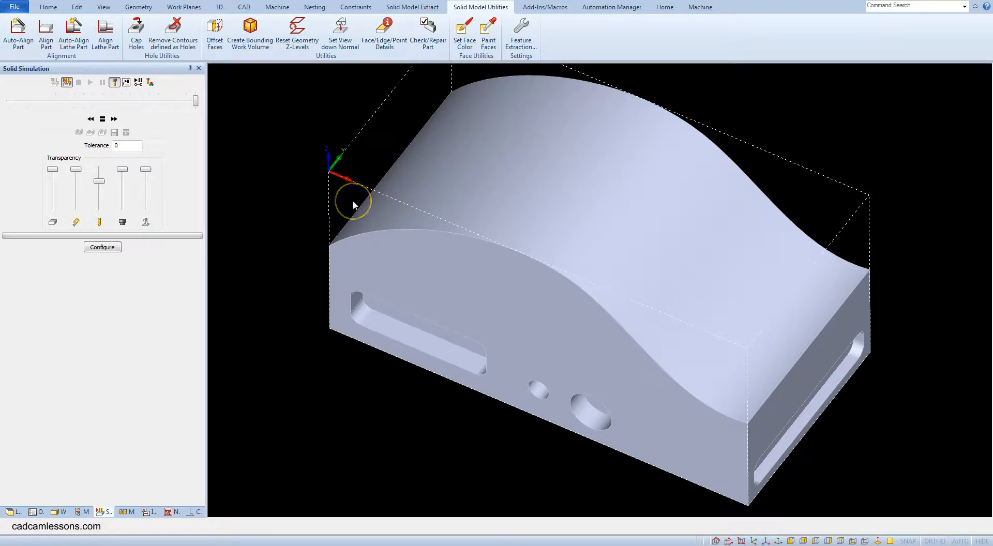
{"action": "mouse_move", "coordinate": [313, 276]}
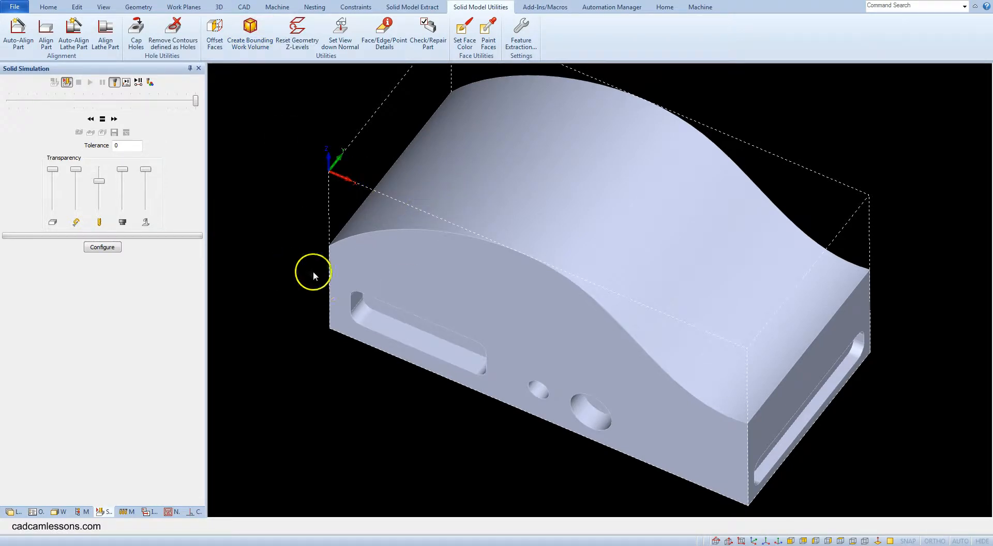
Report the bottom corner's coordinates, reading a Z depth of about -95.39.
{"action": "left_click", "coordinate": [243, 7]}
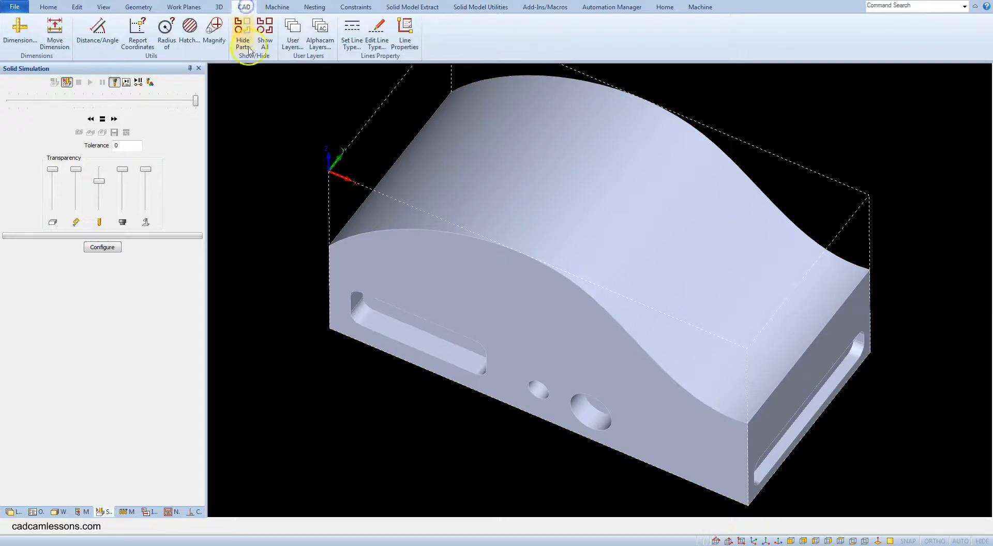
{"action": "mouse_move", "coordinate": [138, 32]}
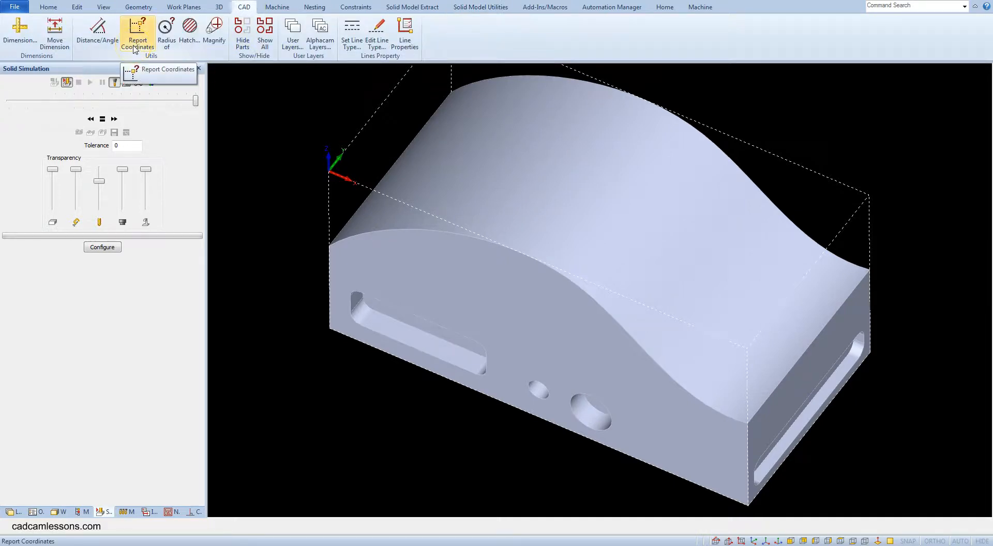
{"action": "left_click", "coordinate": [138, 34]}
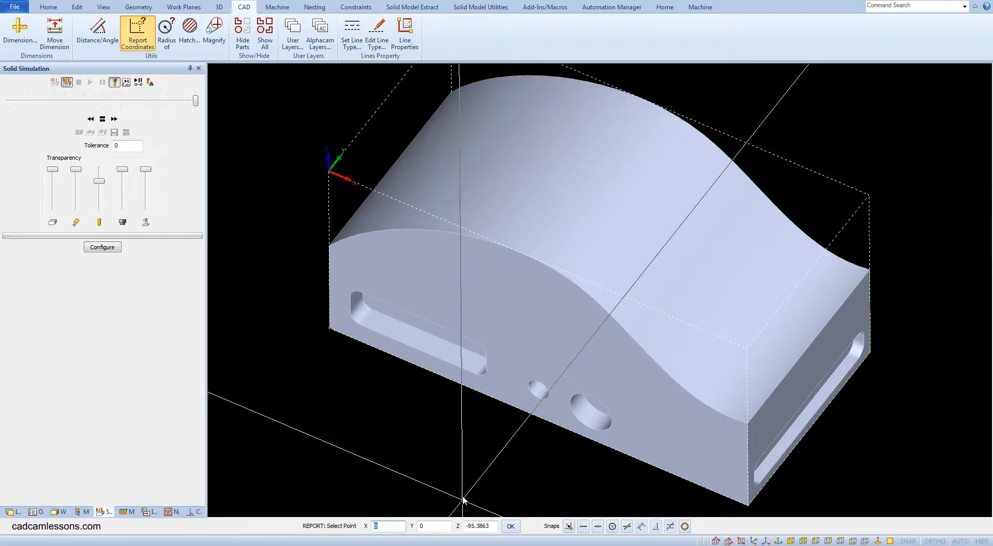
{"action": "left_click", "coordinate": [218, 7]}
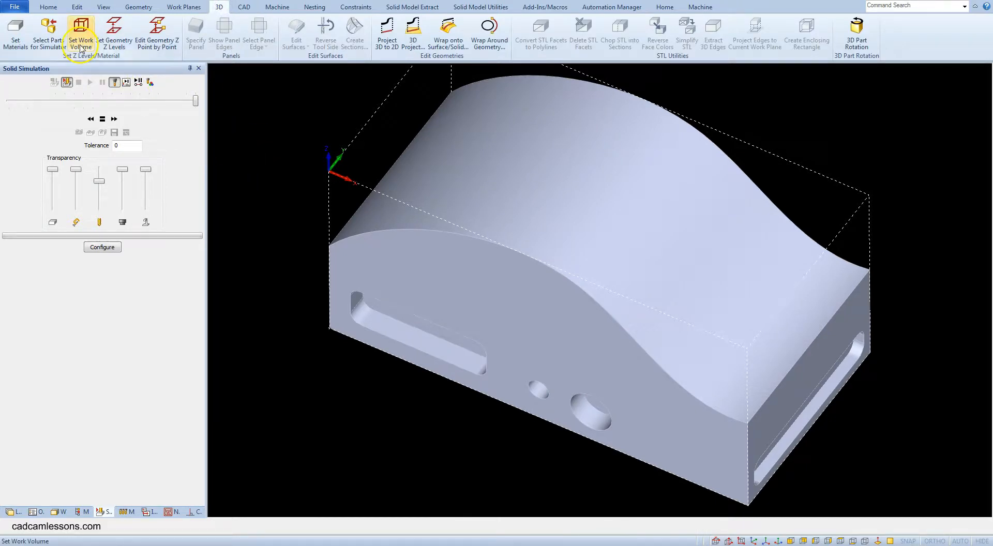
Set the work volume to Top Z 0 and Bottom Z -100.
{"action": "left_click", "coordinate": [81, 32]}
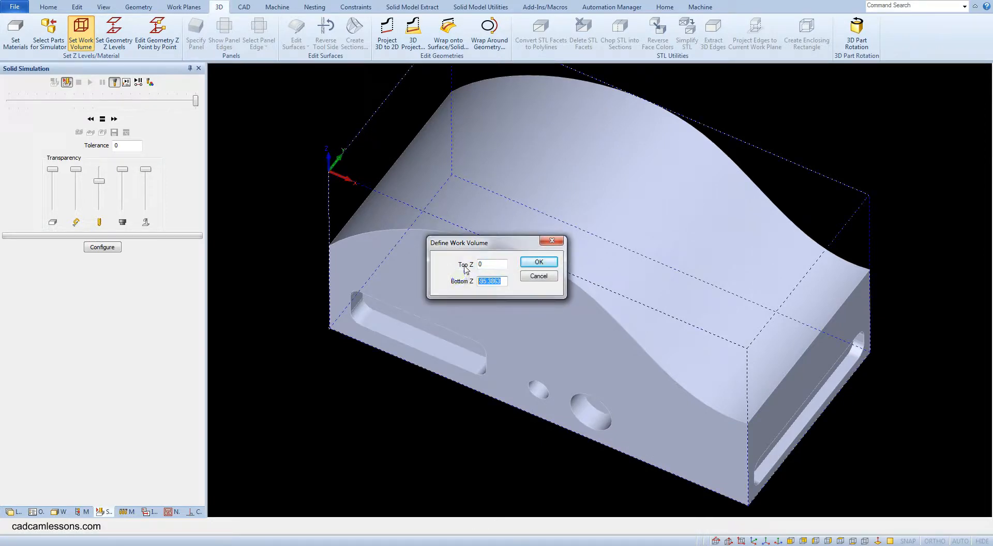
{"action": "type", "text": "-100"}
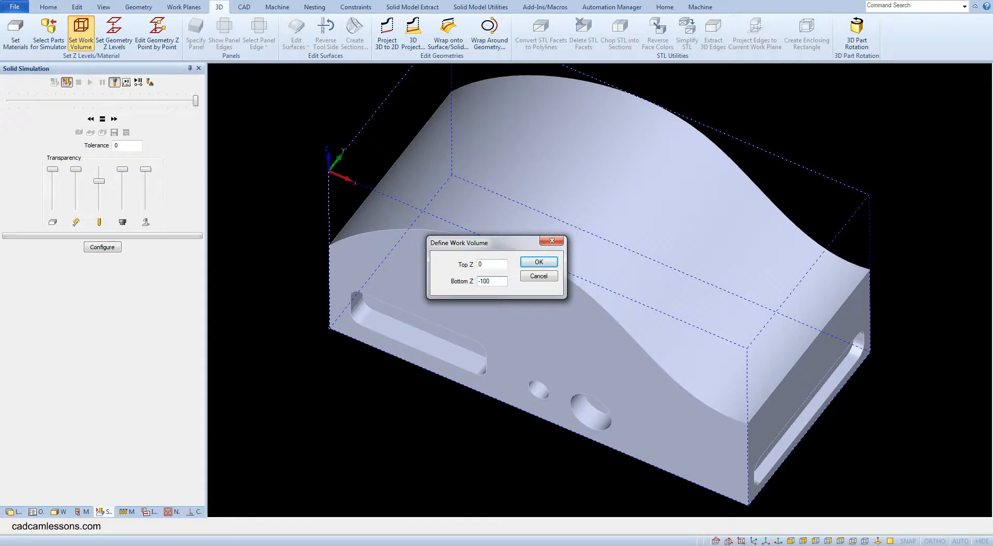
{"action": "left_click", "coordinate": [537, 262]}
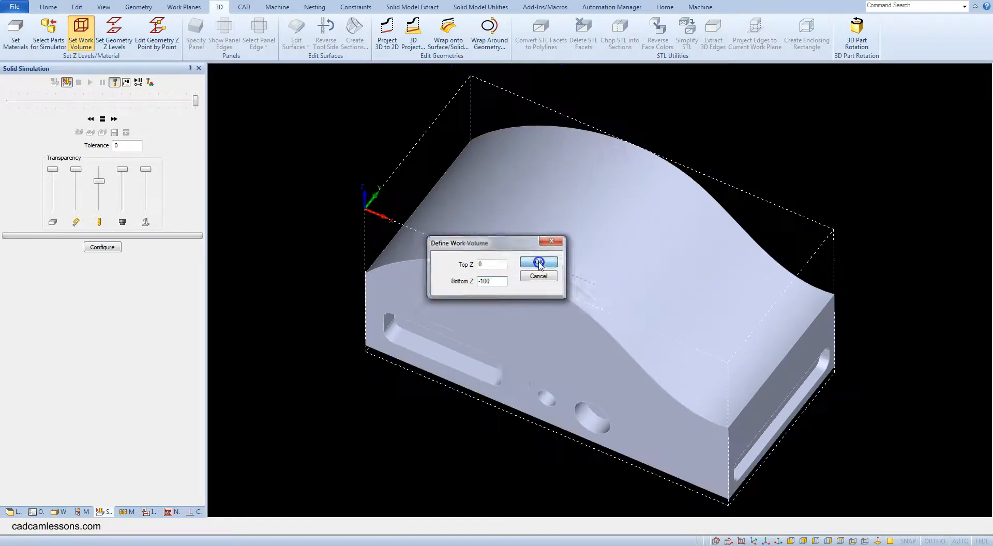
{"action": "left_click", "coordinate": [538, 263]}
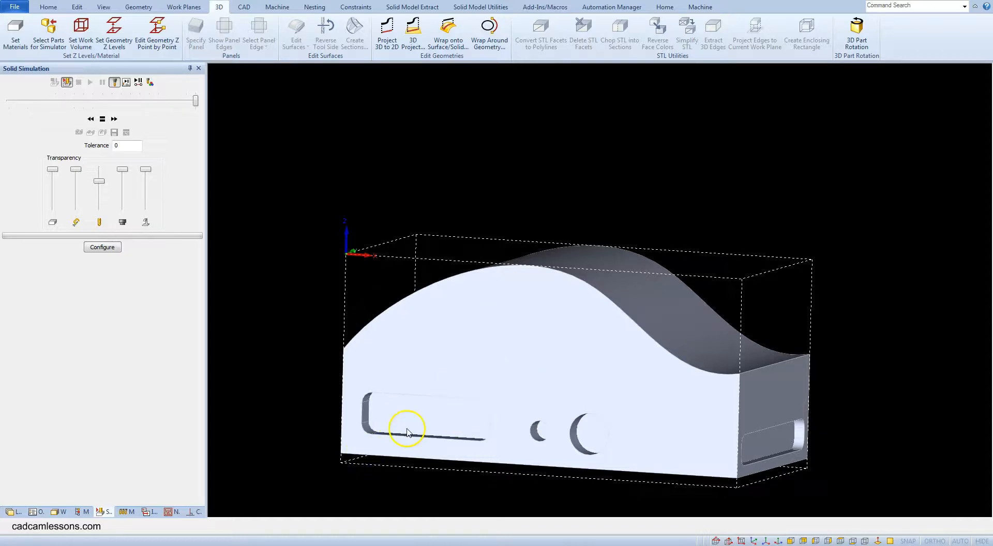
{"action": "mouse_move", "coordinate": [282, 155]}
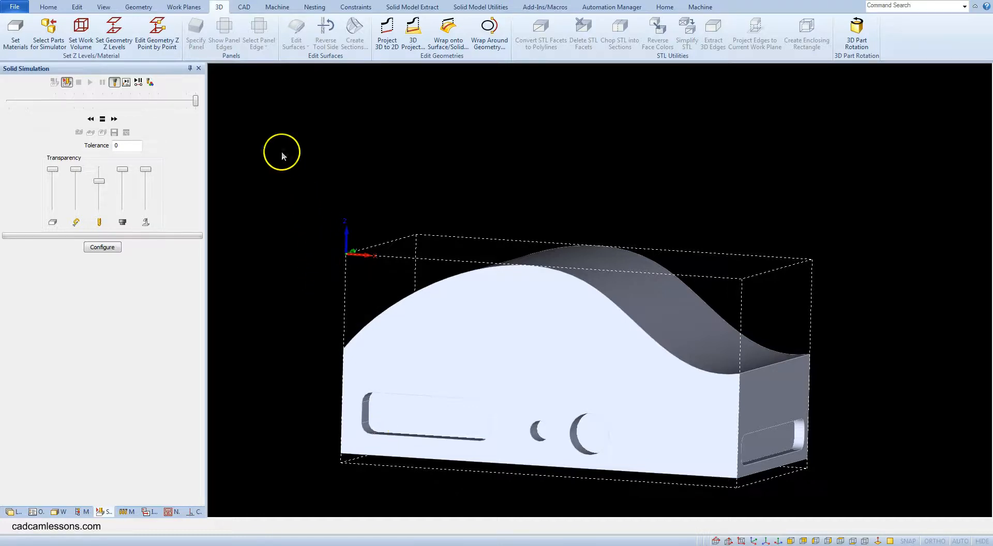
Move the solid using its bottom corner as the base point.
{"action": "left_click", "coordinate": [77, 6]}
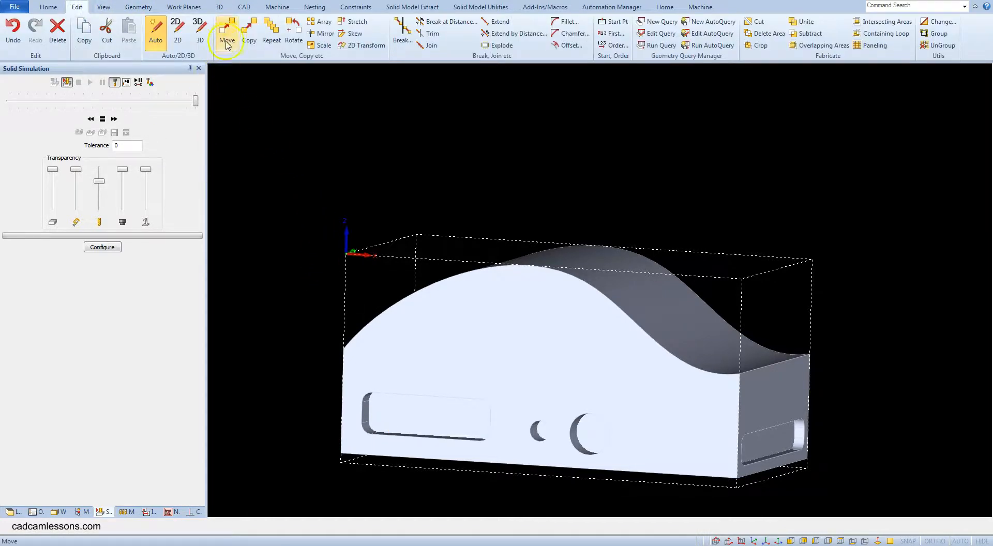
{"action": "left_click", "coordinate": [227, 30]}
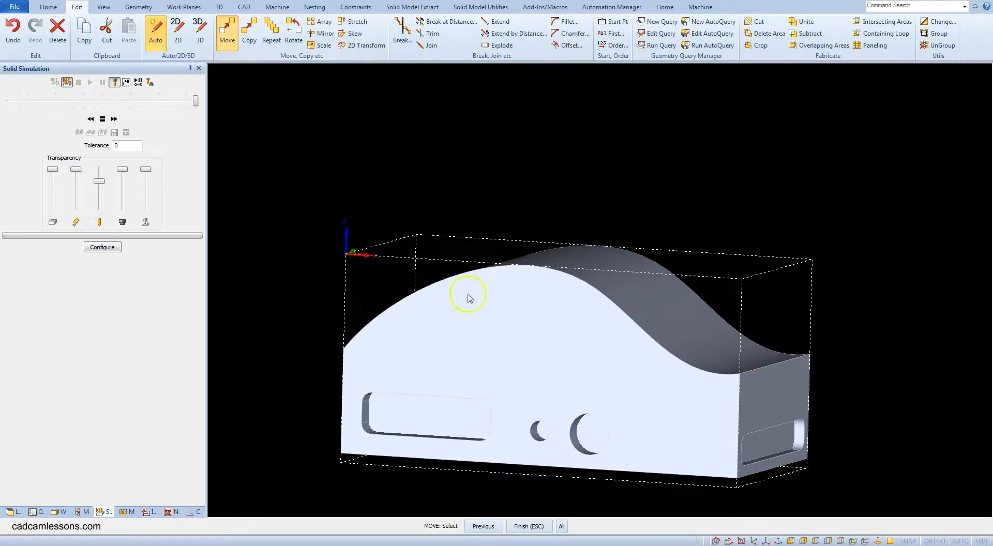
{"action": "left_click", "coordinate": [467, 295]}
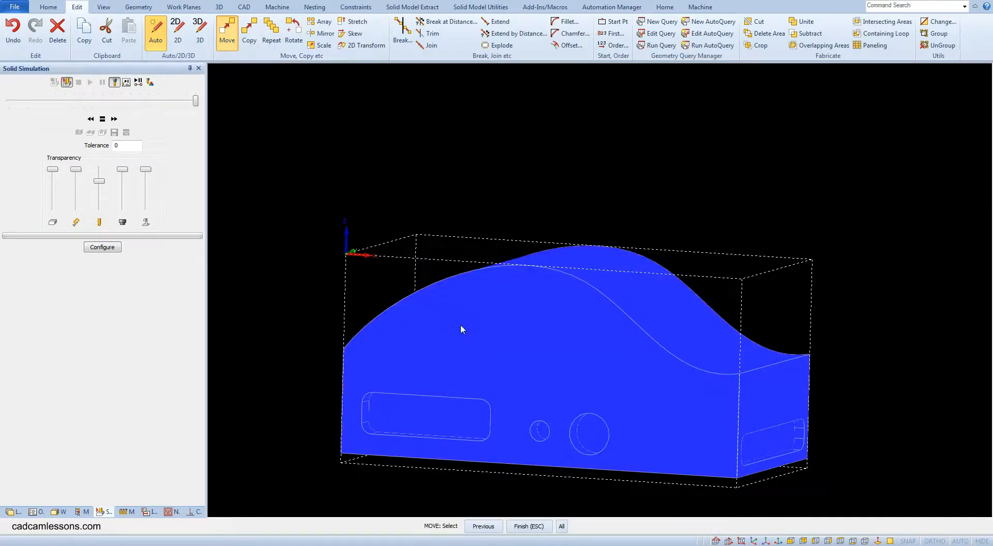
{"action": "left_click", "coordinate": [405, 441]}
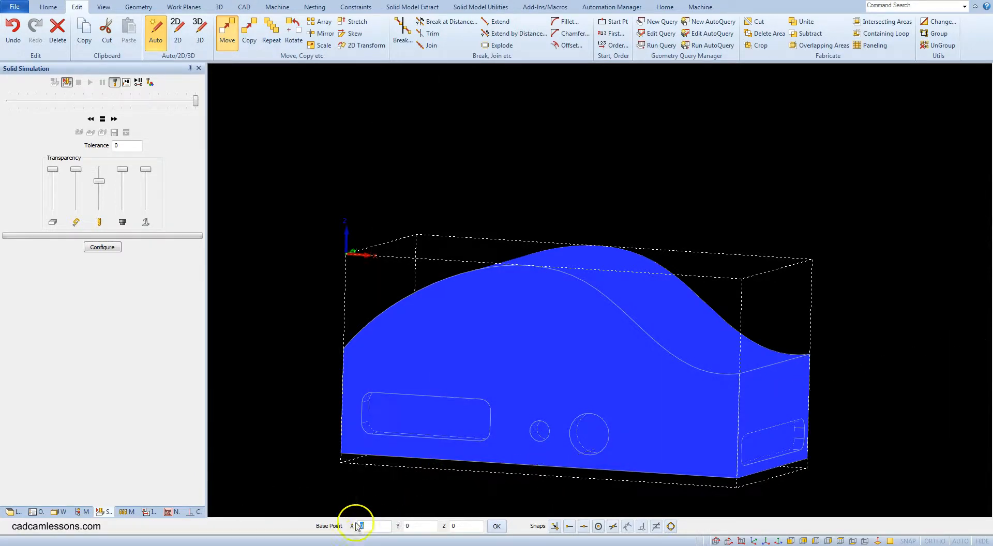
{"action": "mouse_move", "coordinate": [556, 526]}
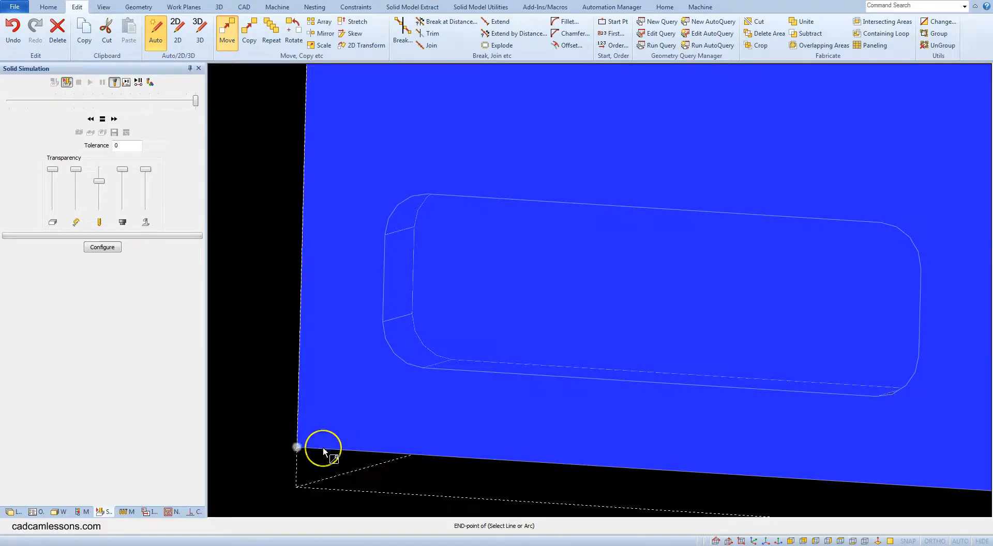
{"action": "left_click", "coordinate": [325, 447]}
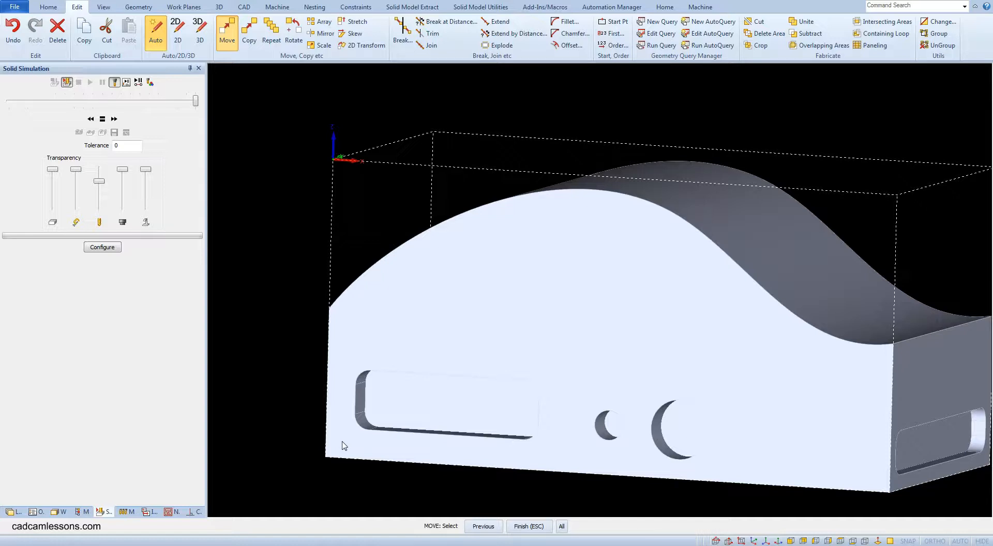
{"action": "mouse_move", "coordinate": [451, 474]}
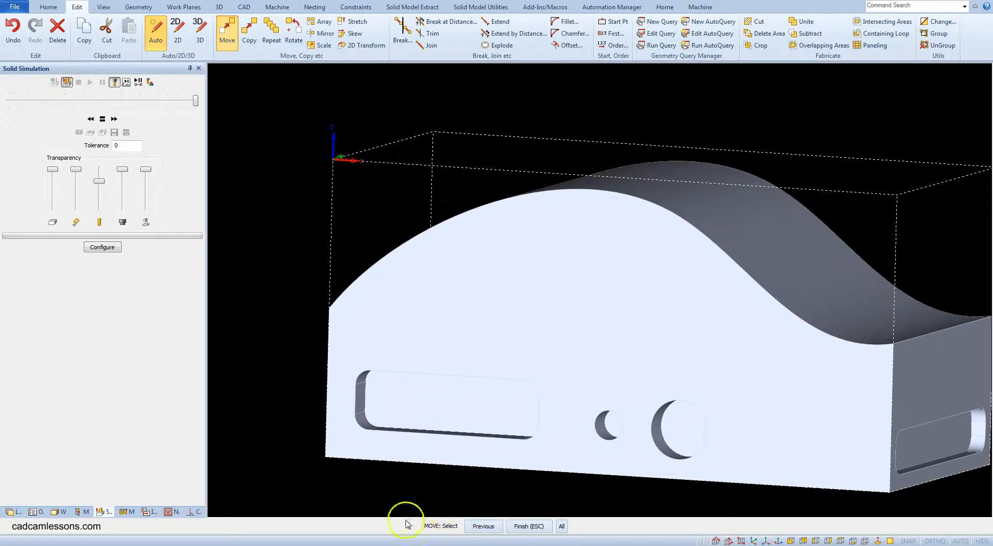
{"action": "mouse_move", "coordinate": [440, 266]}
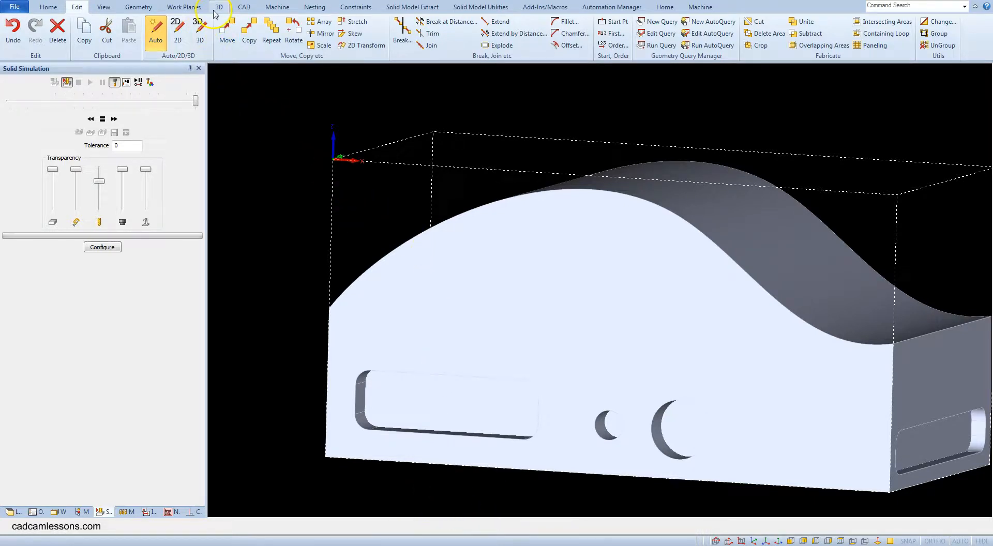
Define material from the work volume with bottom Z -100.
{"action": "left_click", "coordinate": [218, 7]}
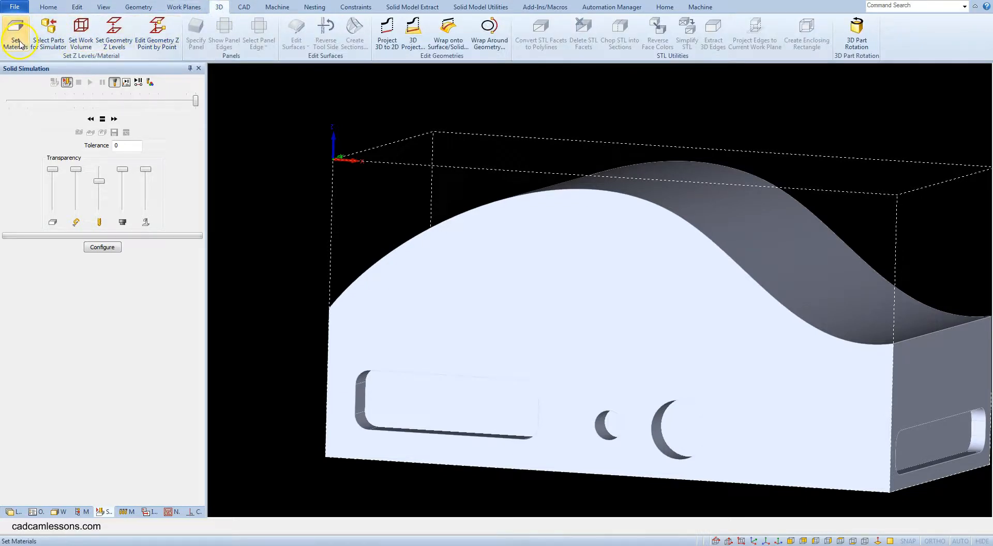
{"action": "left_click", "coordinate": [15, 32]}
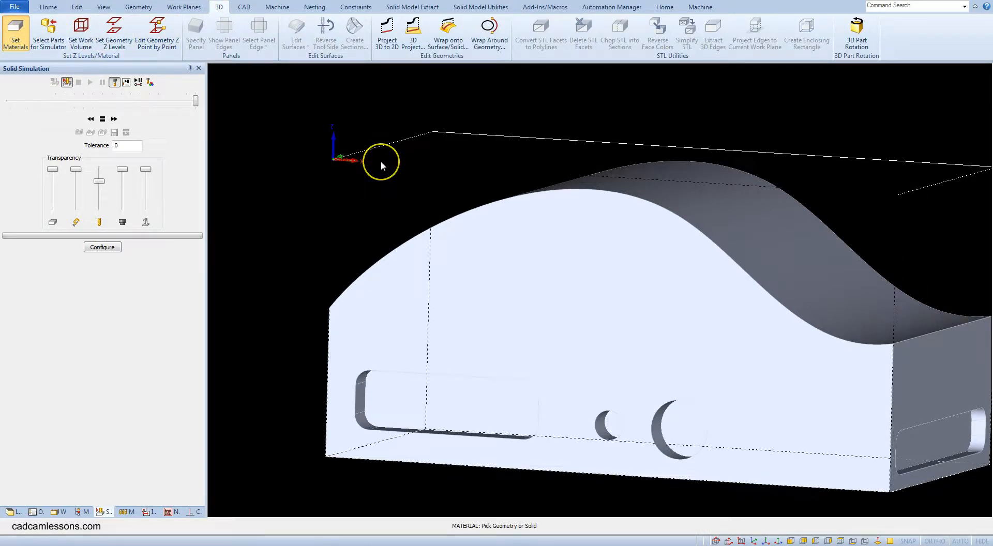
{"action": "left_click", "coordinate": [381, 161]}
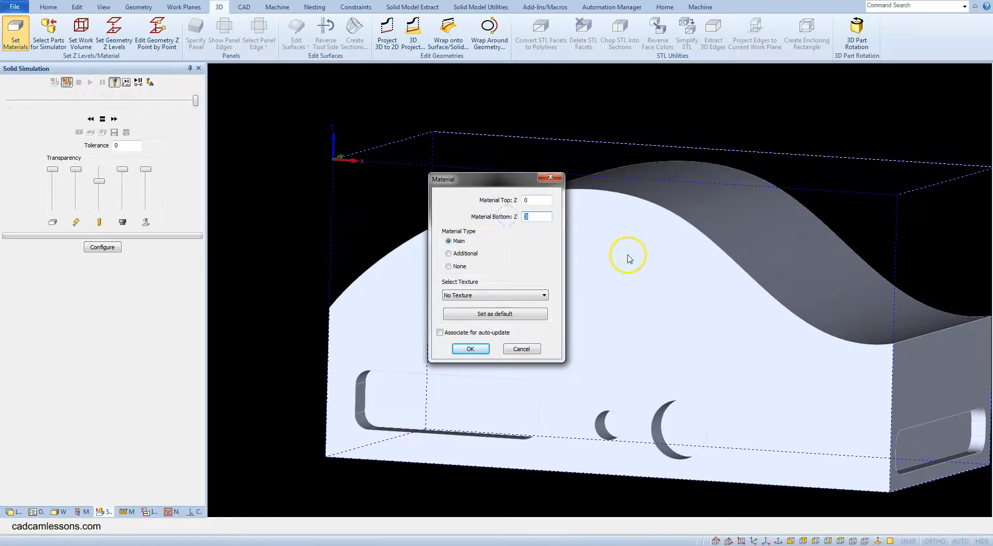
{"action": "type", "text": "-100"}
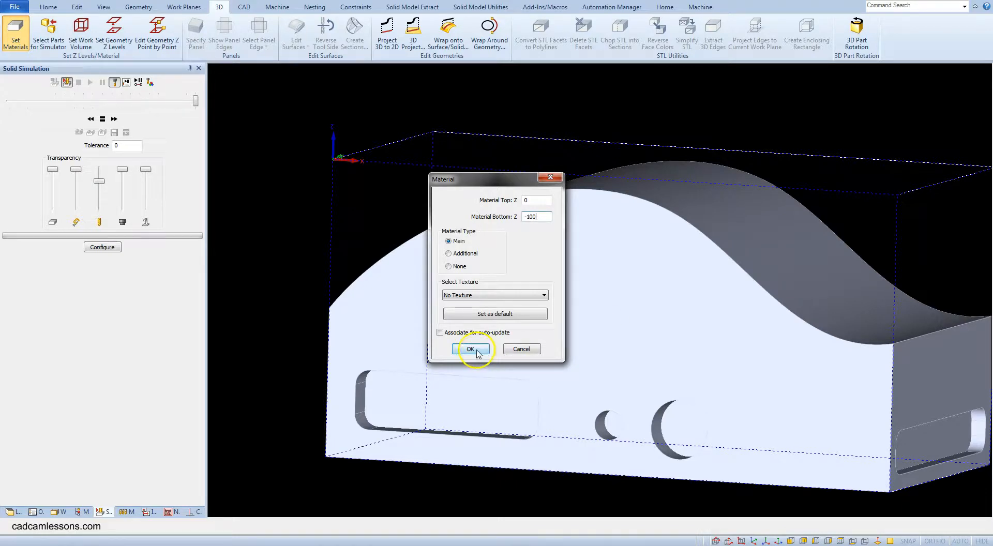
{"action": "left_click", "coordinate": [470, 349]}
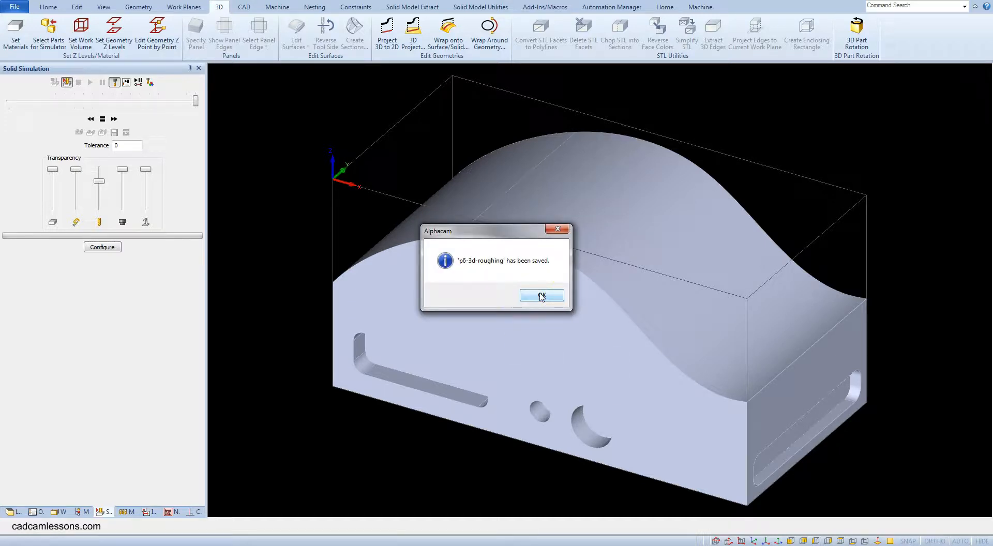
Acknowledge the confirmation that 'p6-3d-roughing' was saved.
{"action": "left_click", "coordinate": [541, 296]}
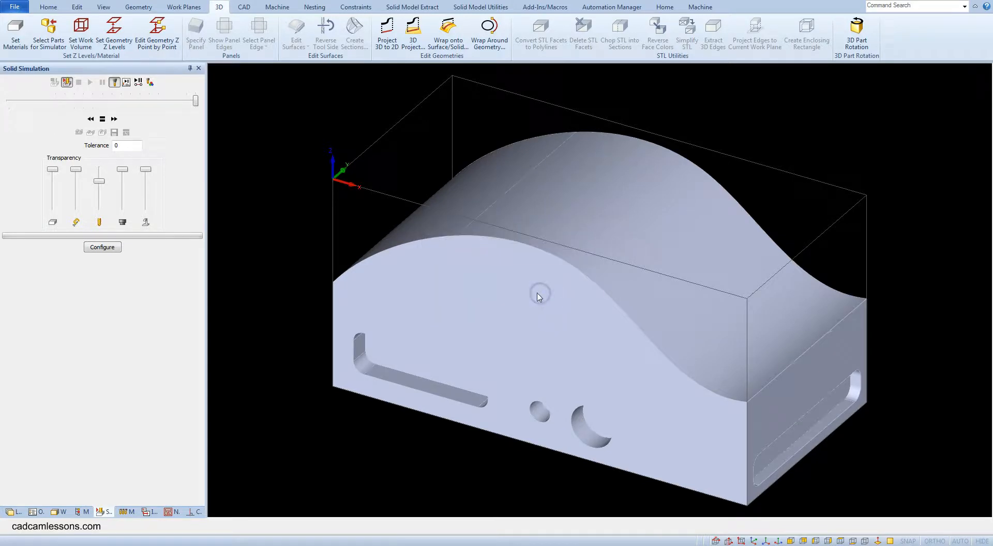